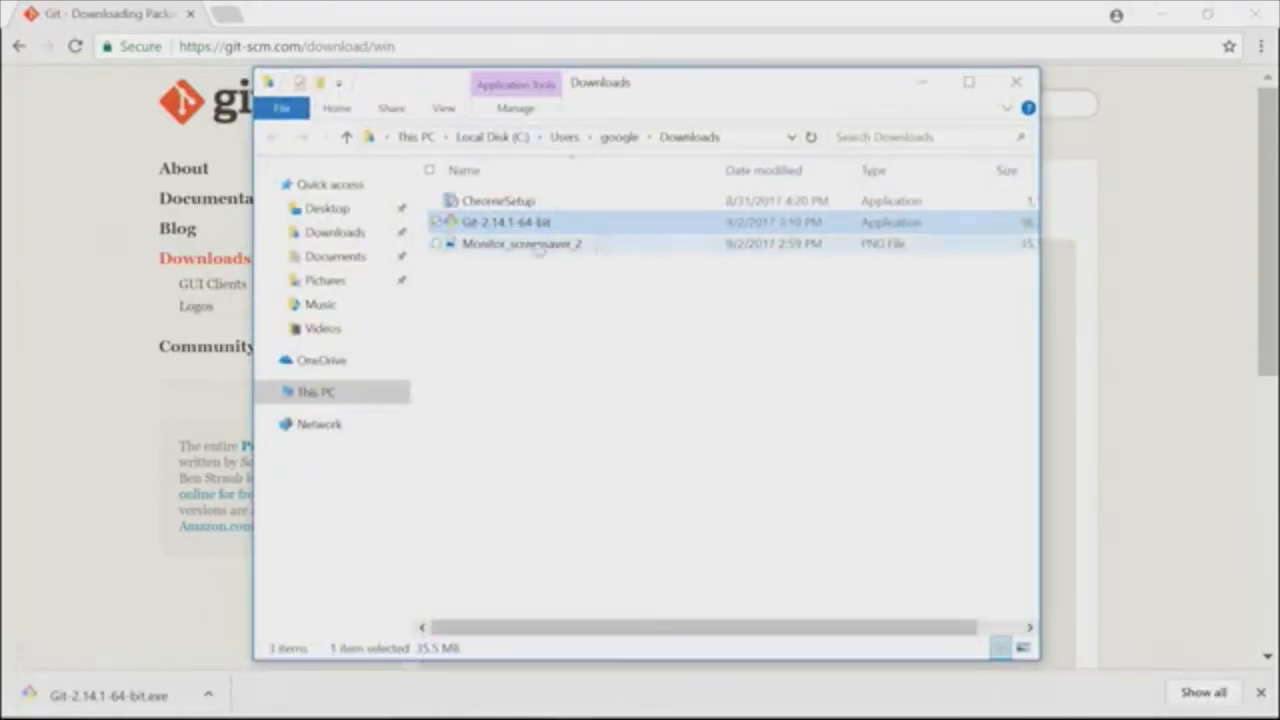
Launch the Git-2.14.1-64-bit installer from Downloads and allow it through User Account Control
{"action": "left_click", "coordinate": [1014, 80]}
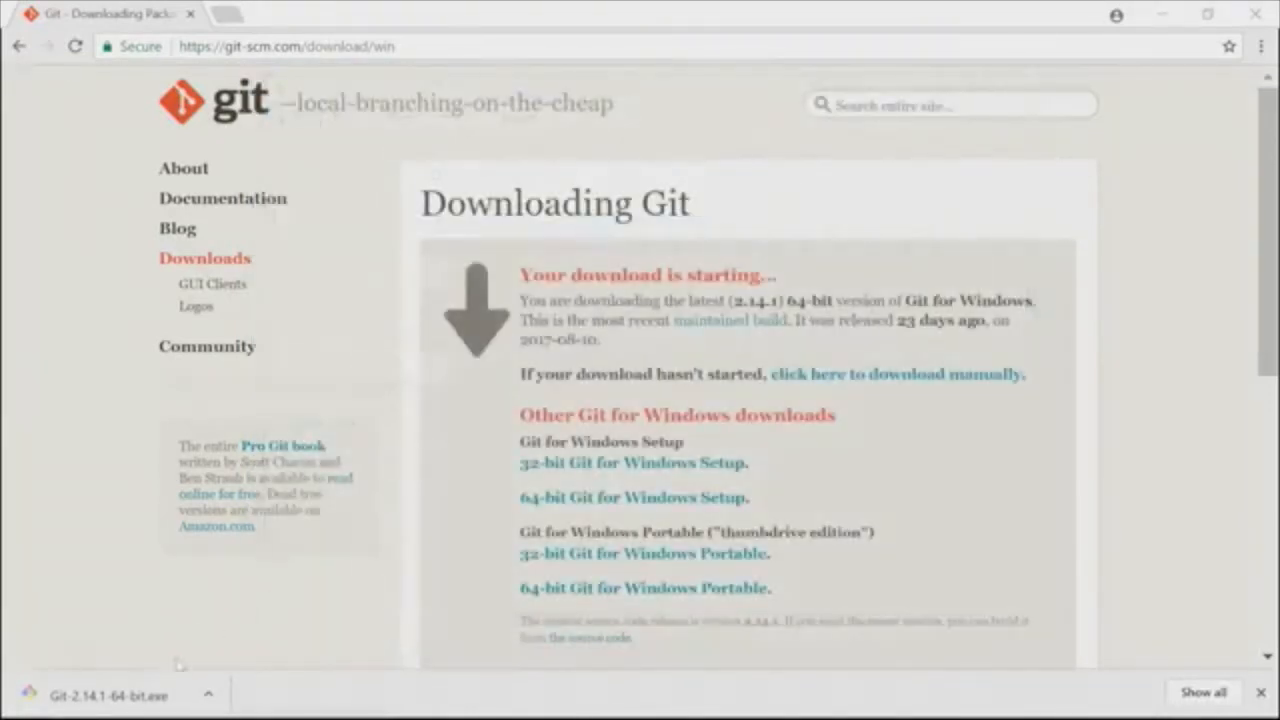
{"action": "mouse_move", "coordinate": [120, 692]}
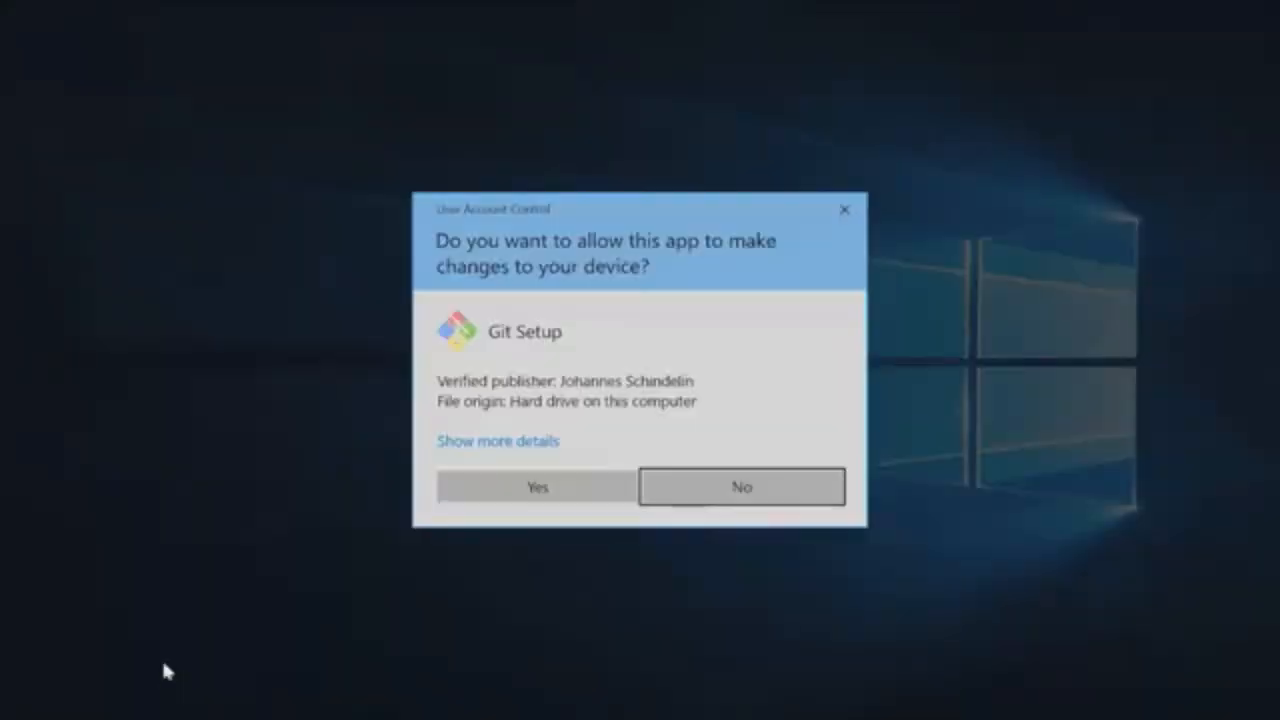
{"action": "mouse_move", "coordinate": [536, 490]}
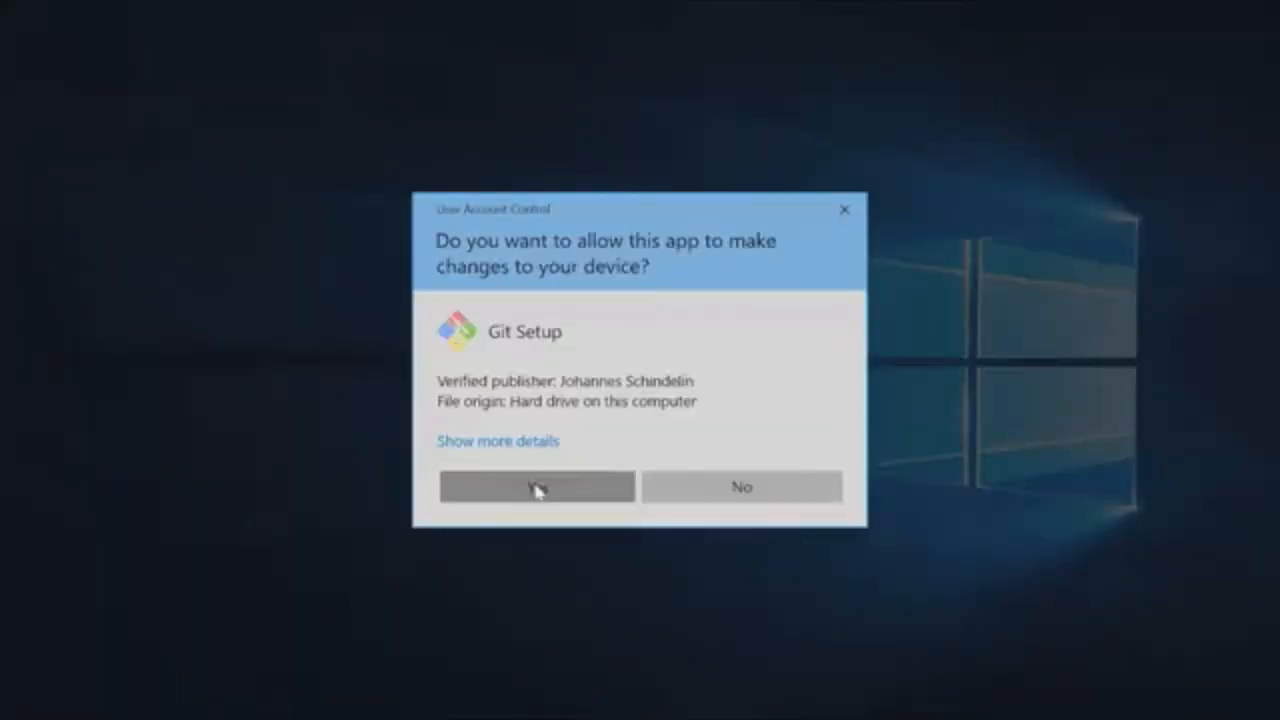
{"action": "left_click", "coordinate": [536, 488]}
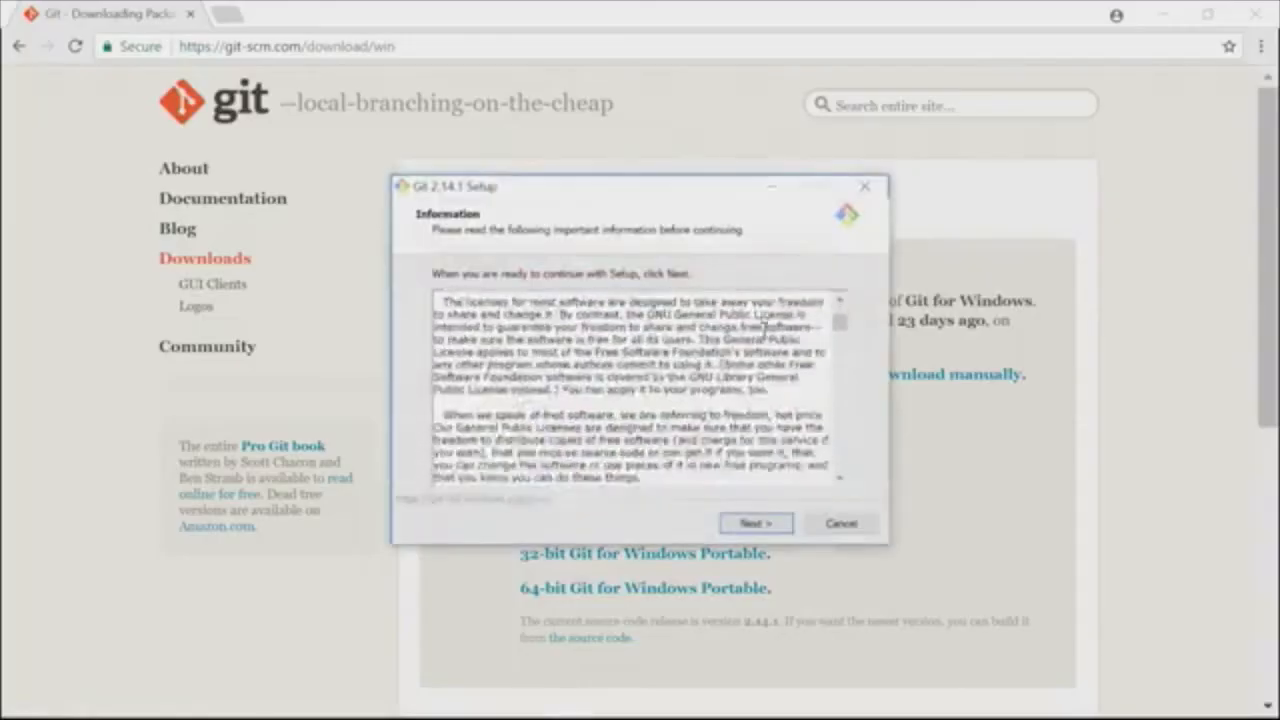
Accept the license, keep defaults (C:\Program Files\Git, Start Menu, Command Prompt PATH, OpenSSL, Windows/Unix line endings) and begin installing
{"action": "scroll", "scroll_direction": "down", "scroll_amount": 3}
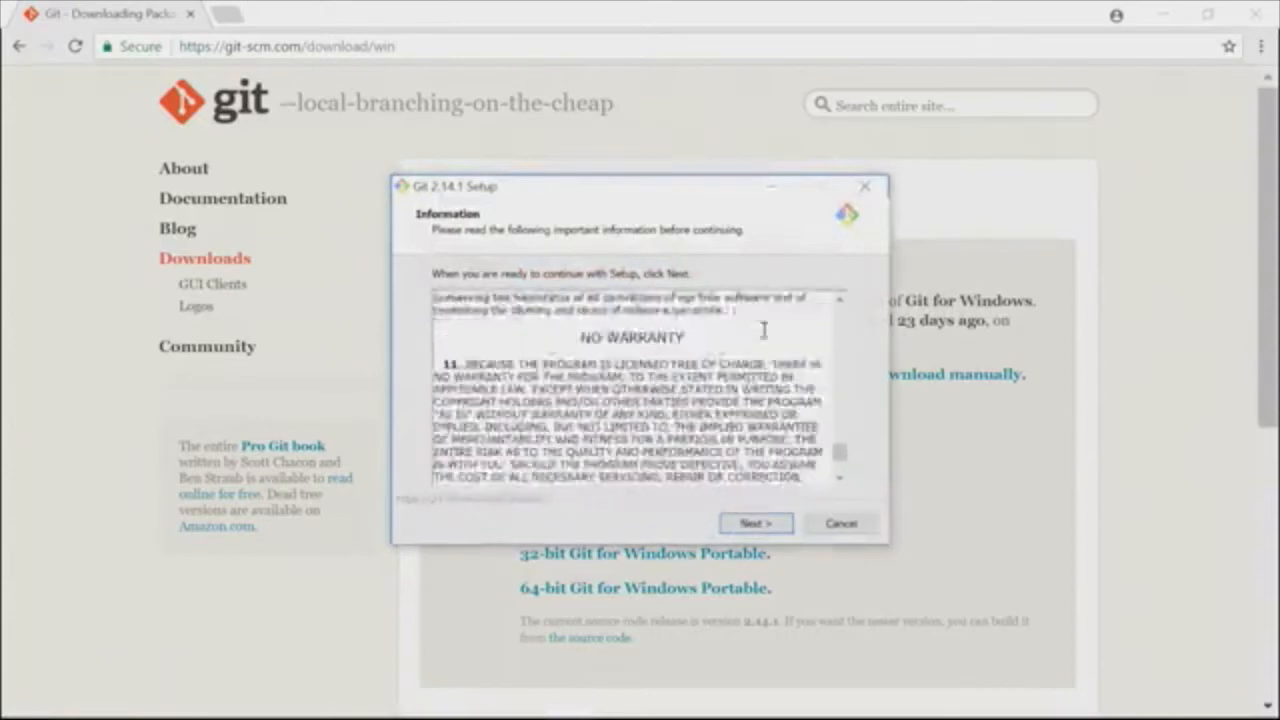
{"action": "left_click", "coordinate": [756, 524]}
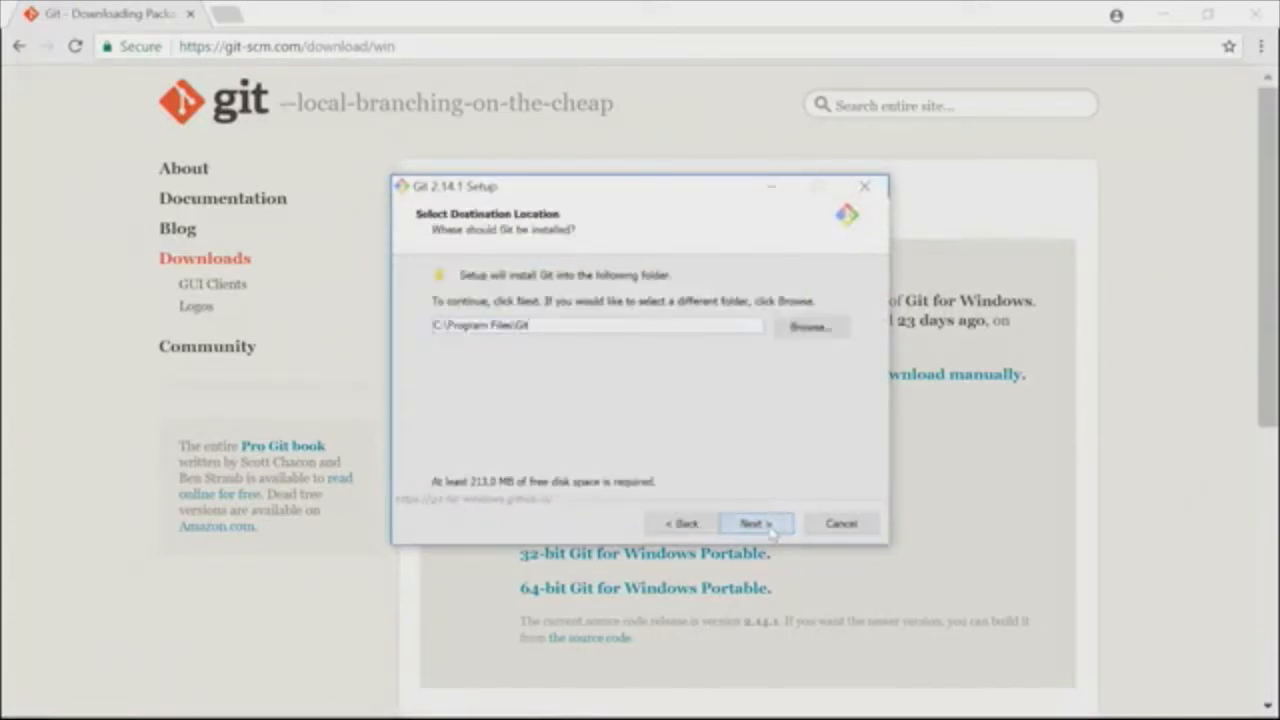
{"action": "left_click", "coordinate": [756, 524]}
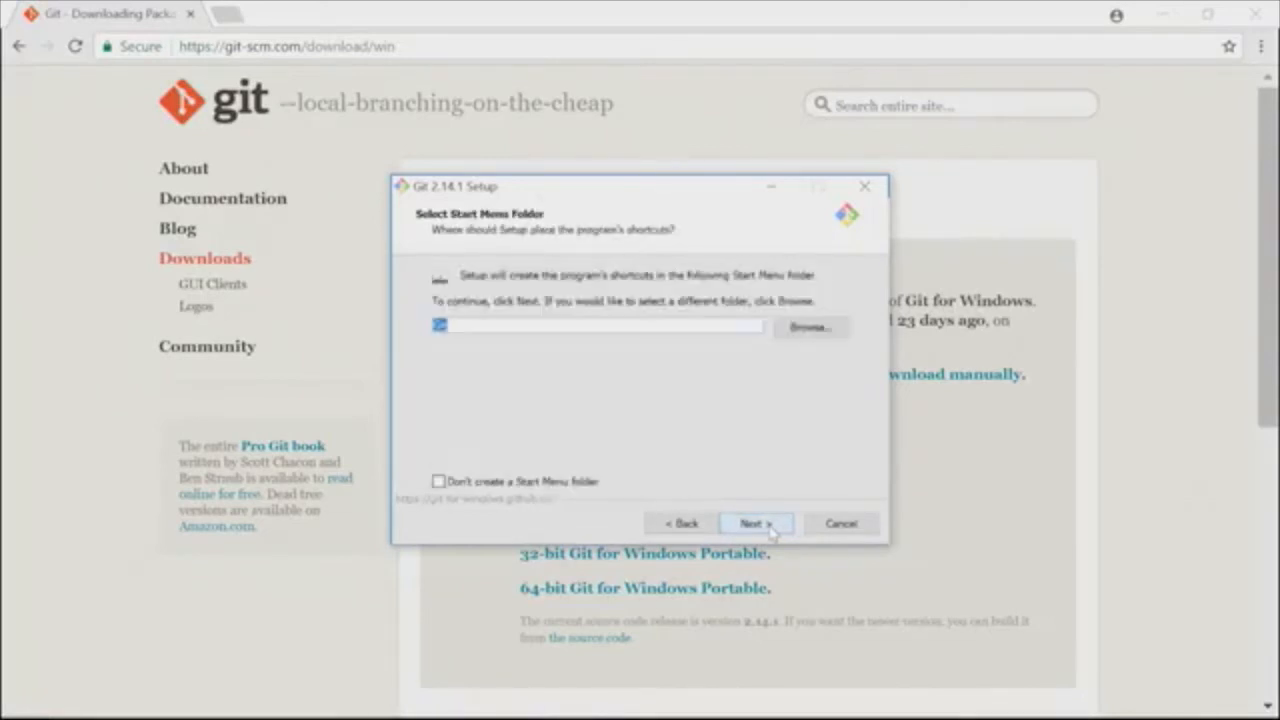
{"action": "left_click", "coordinate": [756, 524]}
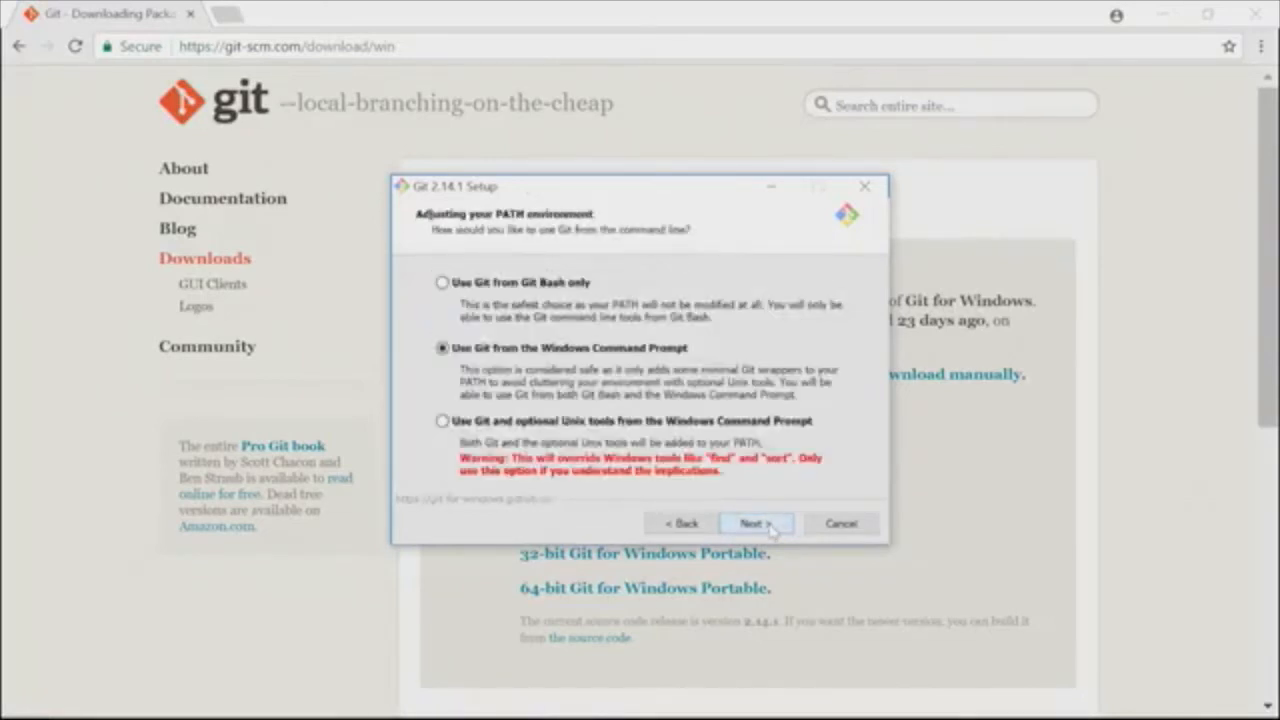
{"action": "left_click", "coordinate": [756, 524]}
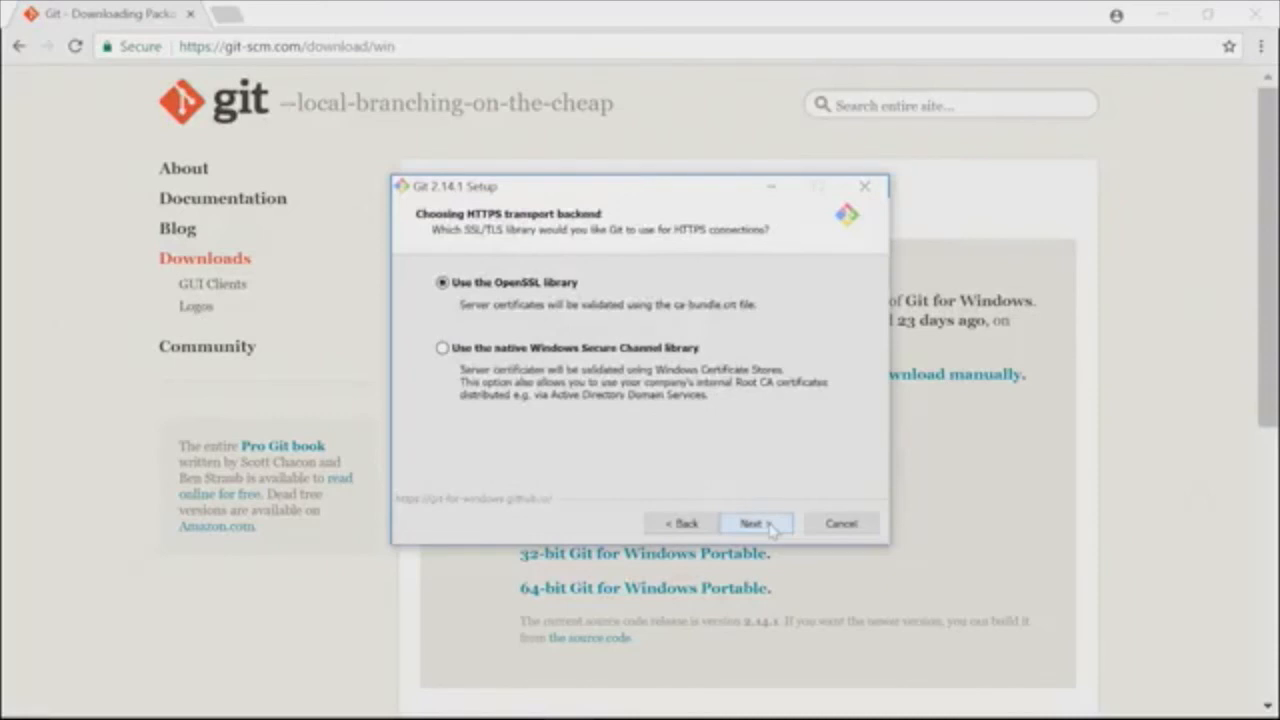
{"action": "left_click", "coordinate": [756, 524]}
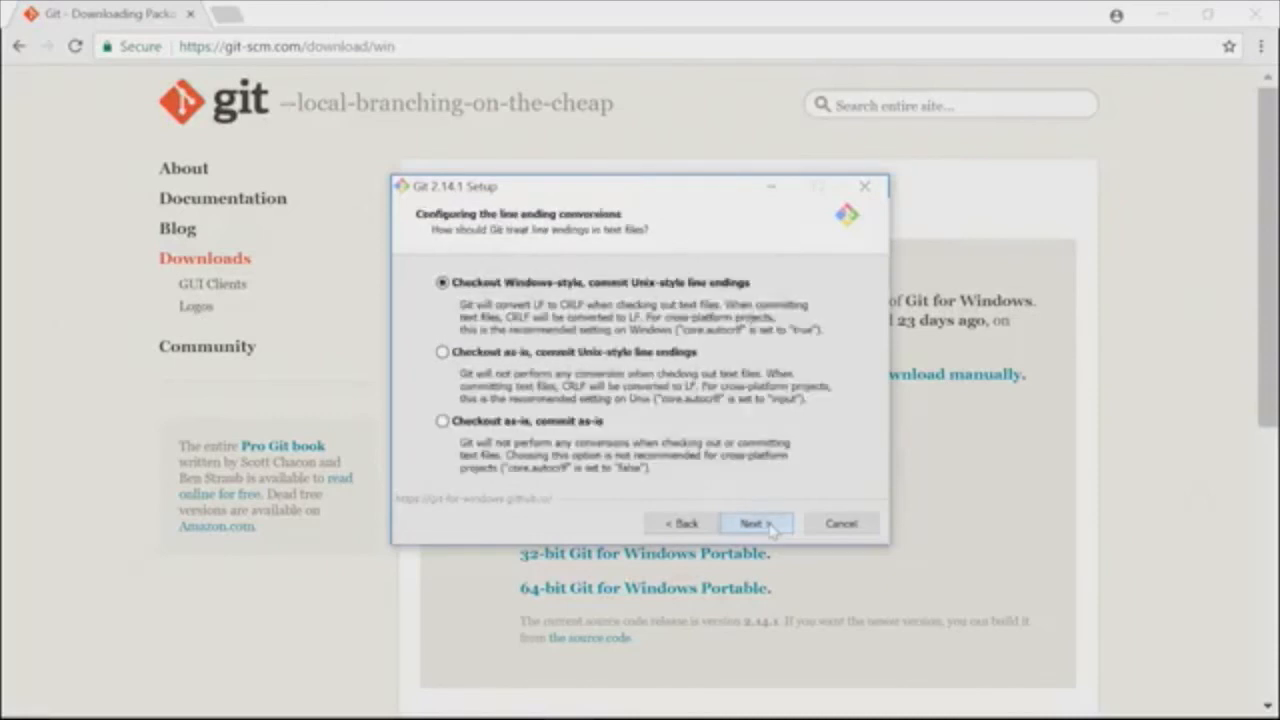
{"action": "left_click", "coordinate": [756, 524]}
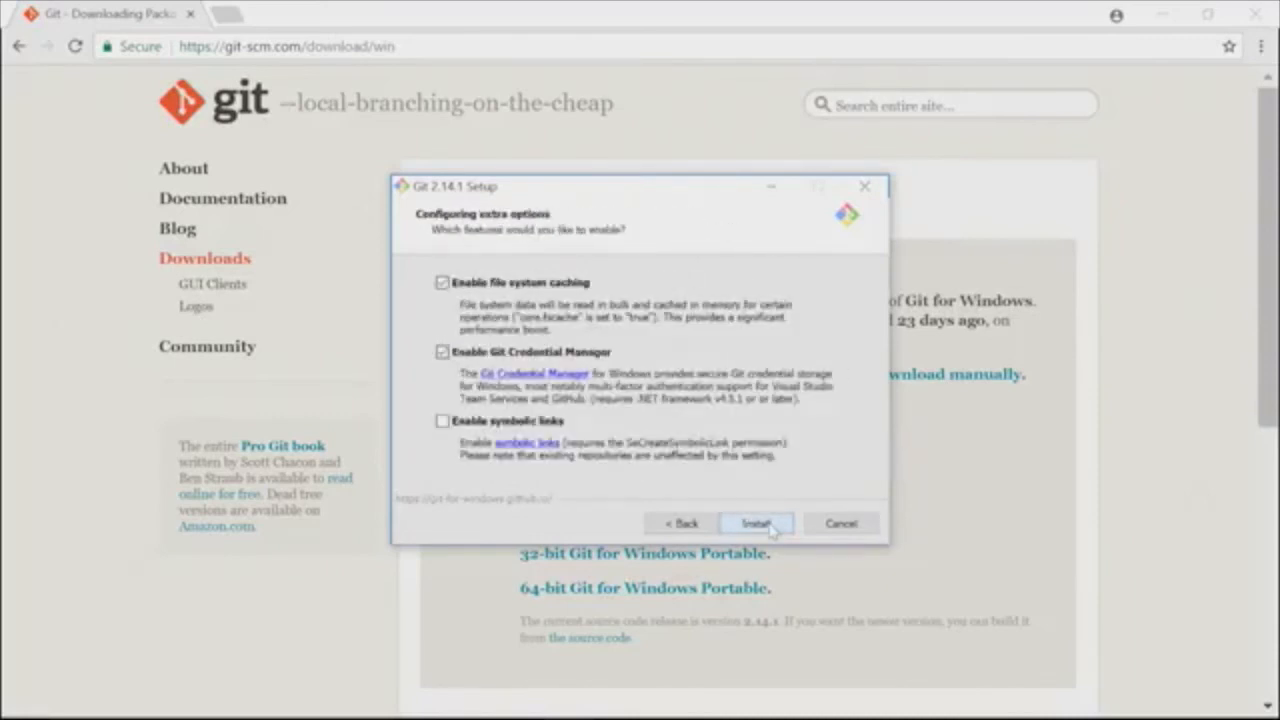
{"action": "left_click", "coordinate": [756, 524]}
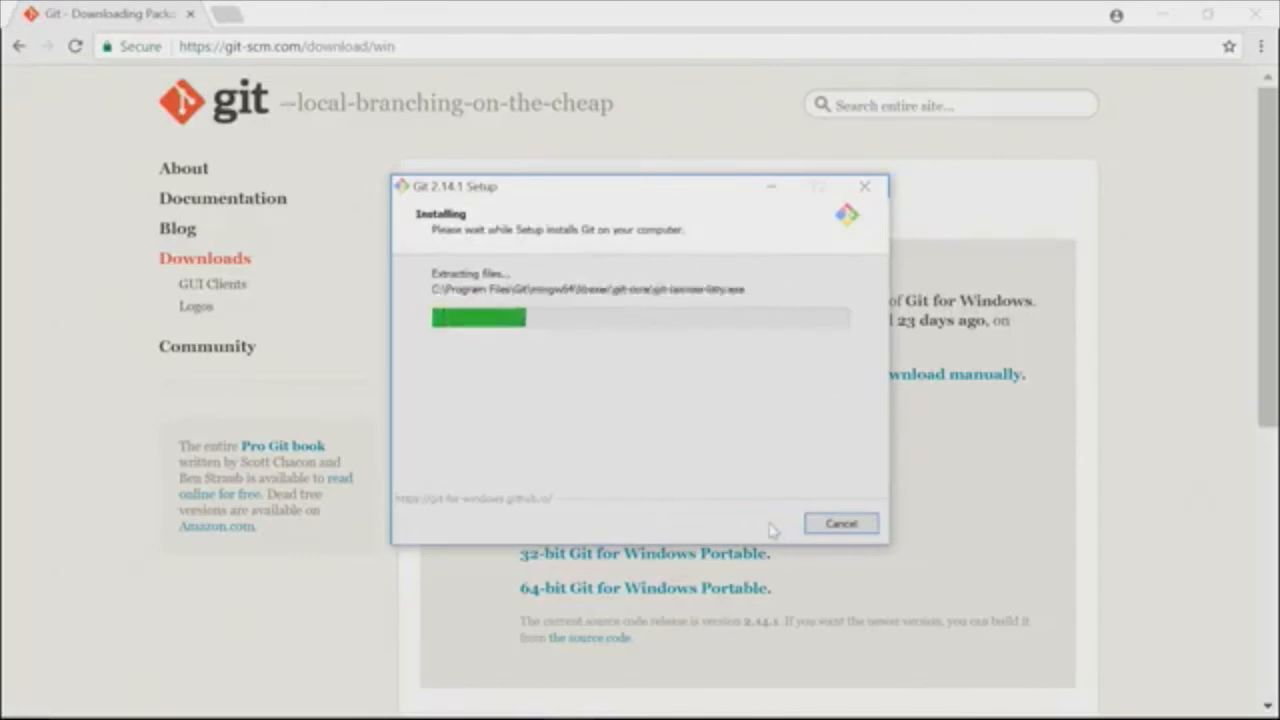